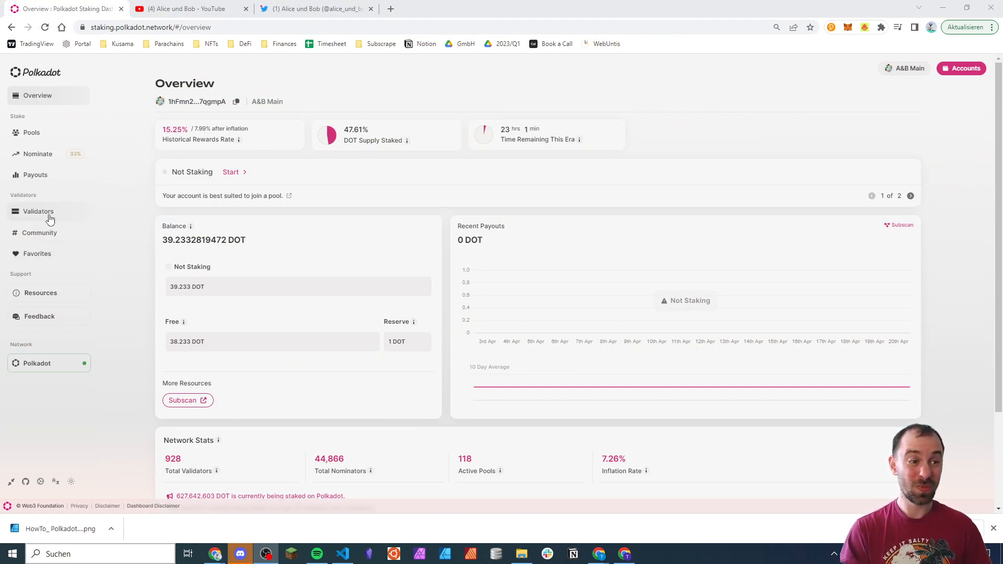
Show the network's validators list with commission and bonded stake (297 active of 928)
{"action": "left_click", "coordinate": [38, 211]}
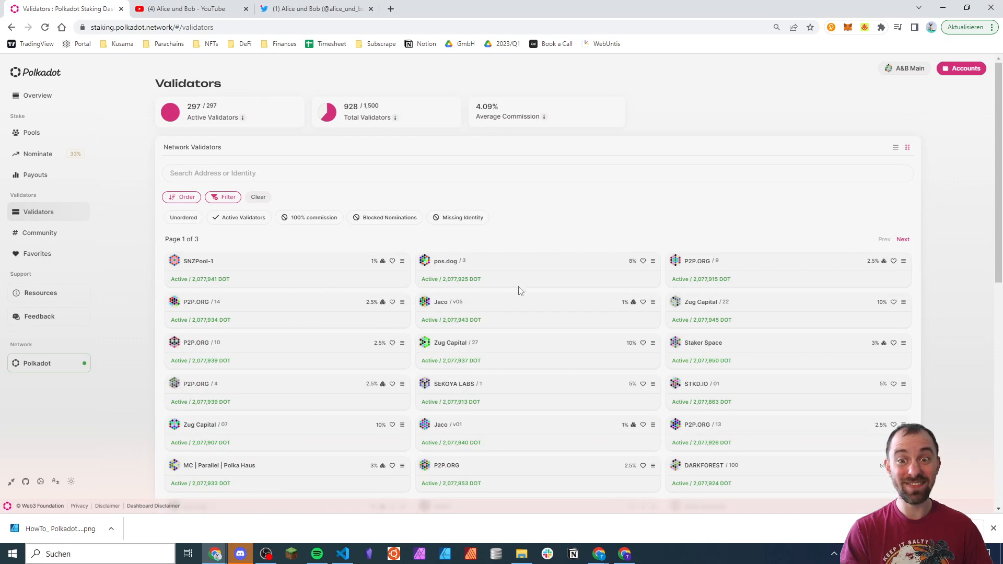
{"action": "mouse_move", "coordinate": [544, 298]}
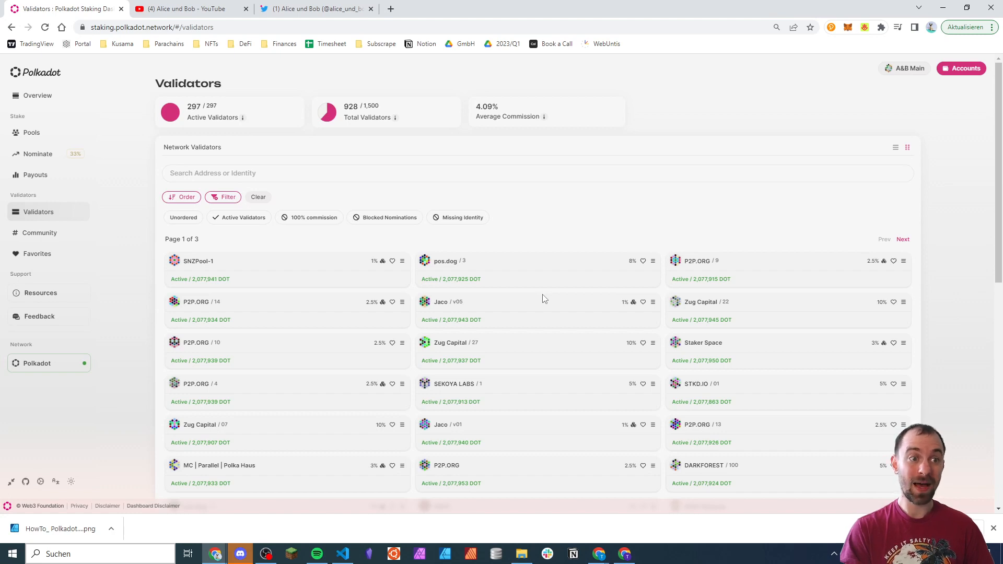
{"action": "mouse_move", "coordinate": [55, 167]}
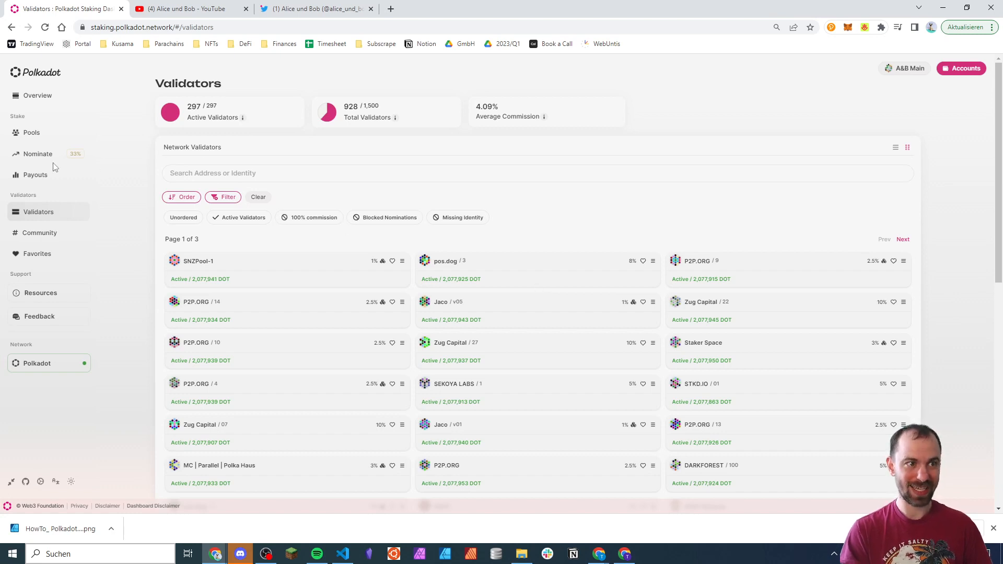
Show the Pools overview: 118 active pools, 1 DOT minimum, not in any pool
{"action": "left_click", "coordinate": [30, 132]}
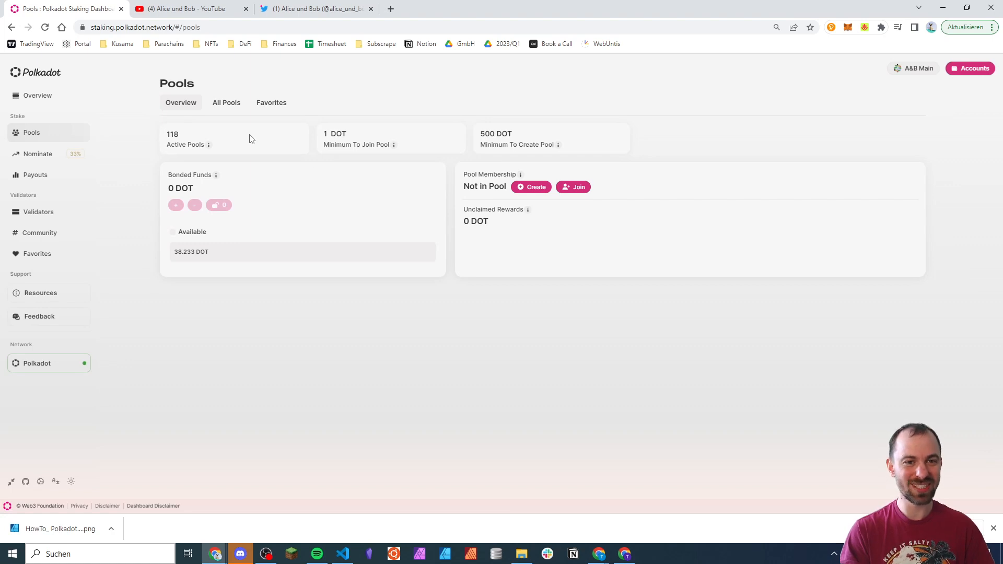
{"action": "mouse_move", "coordinate": [298, 141]}
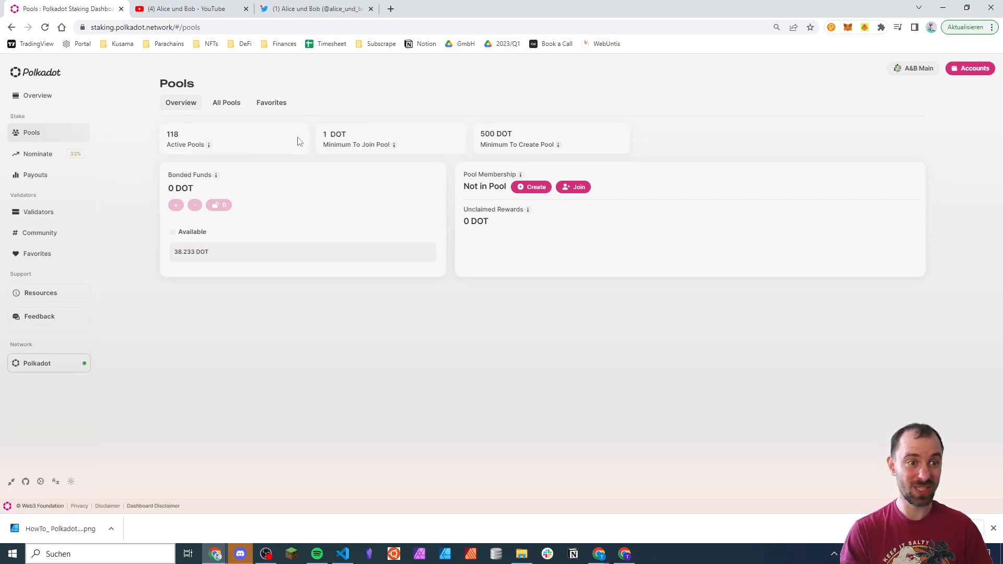
{"action": "mouse_move", "coordinate": [413, 123]}
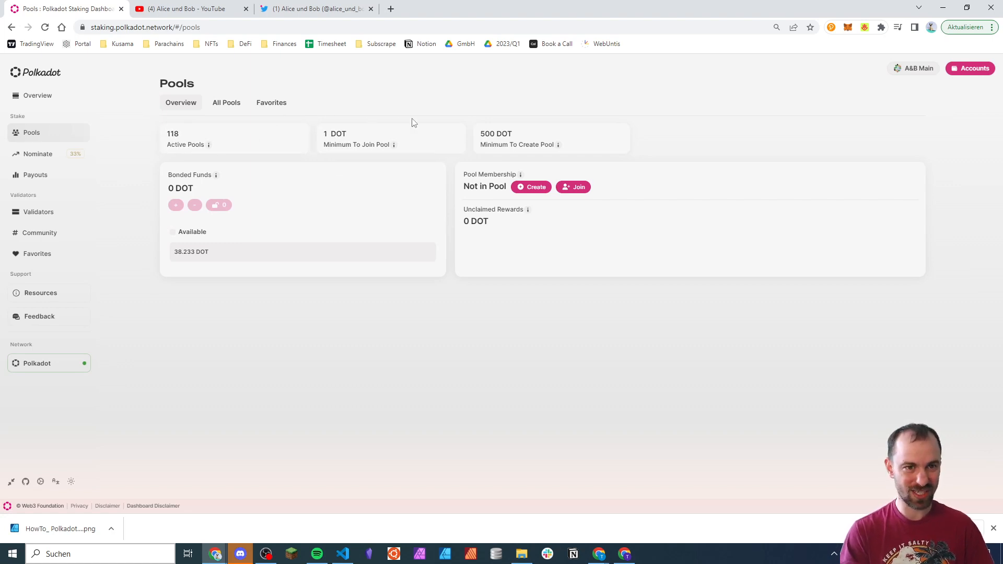
{"action": "mouse_move", "coordinate": [403, 121]}
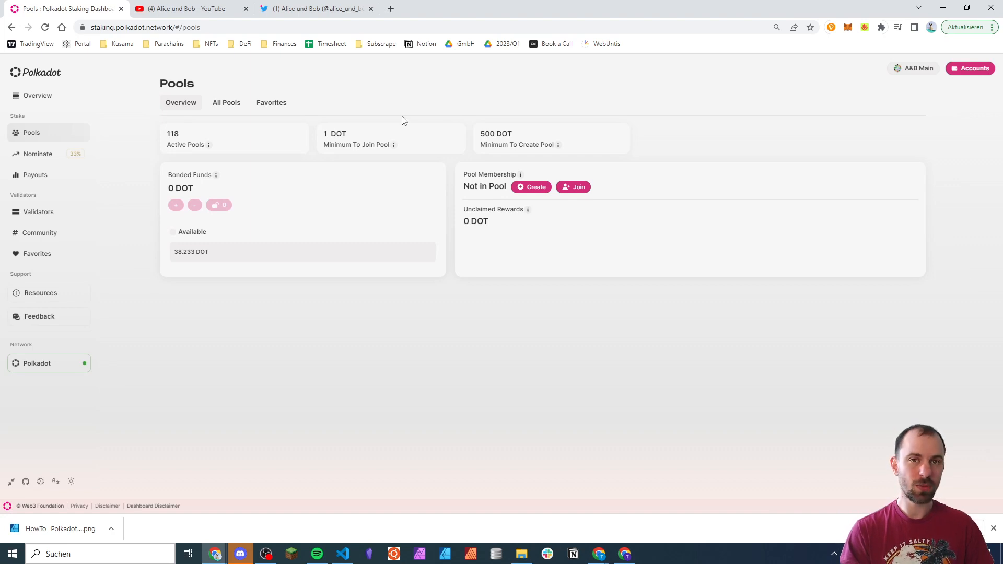
{"action": "mouse_move", "coordinate": [408, 119]}
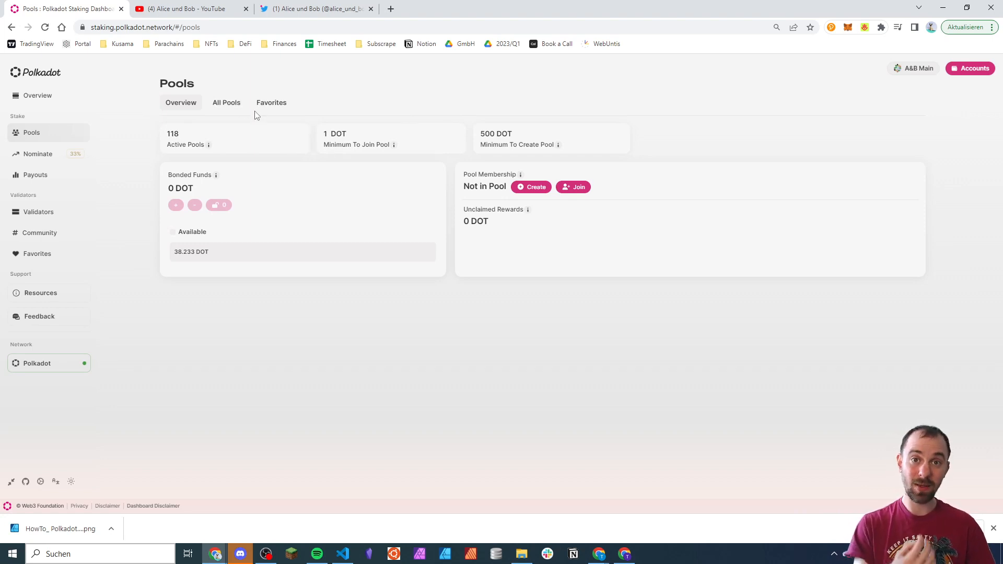
List all active nomination pools (page 1 of 2)
{"action": "left_click", "coordinate": [226, 103]}
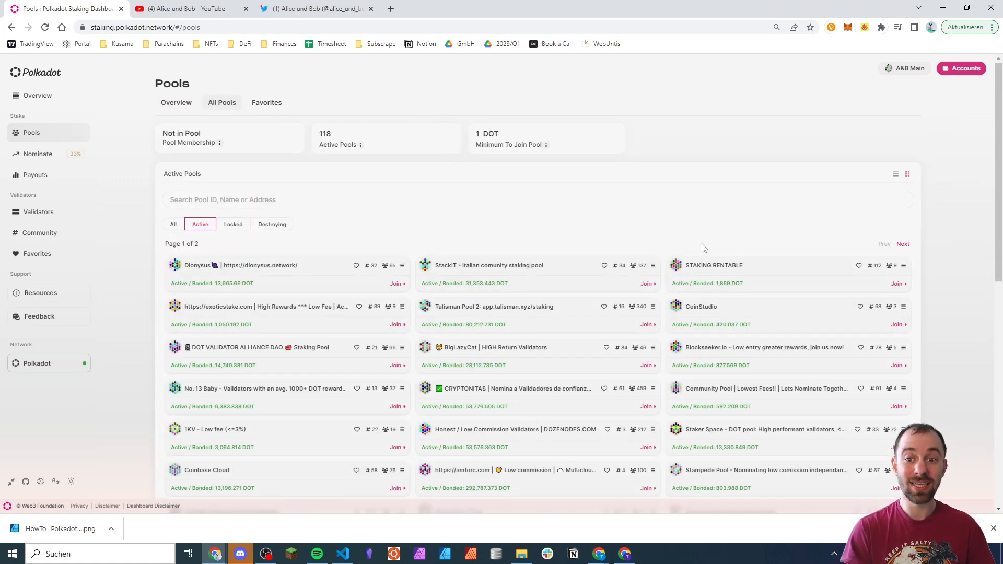
{"action": "mouse_move", "coordinate": [714, 248]}
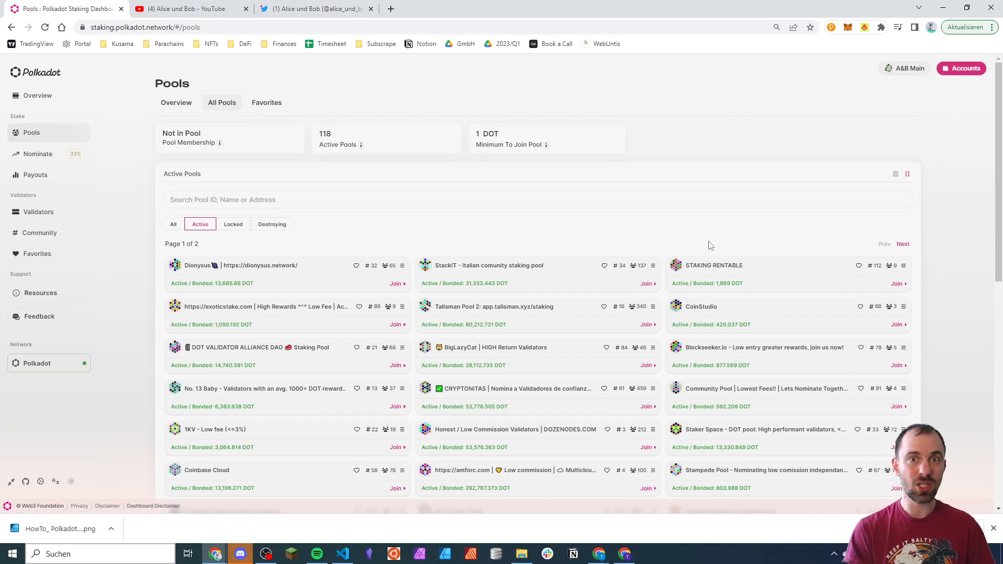
{"action": "mouse_move", "coordinate": [706, 246]}
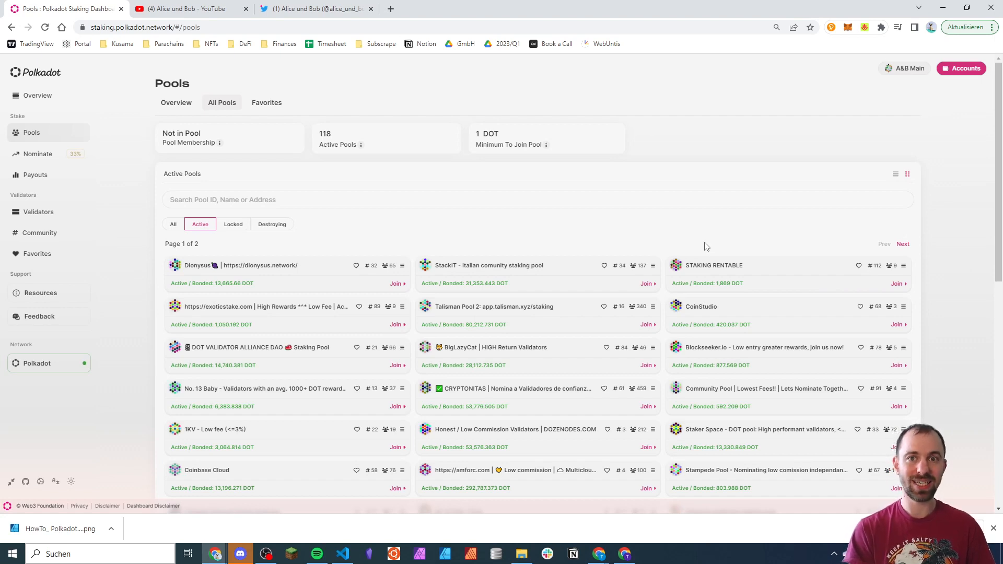
{"action": "mouse_move", "coordinate": [698, 252]}
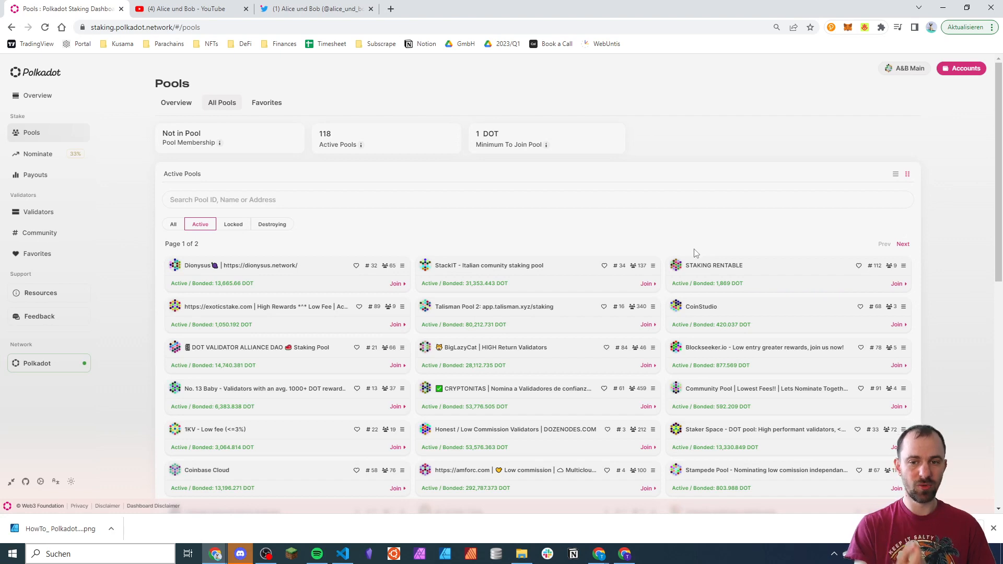
{"action": "mouse_move", "coordinate": [690, 253]}
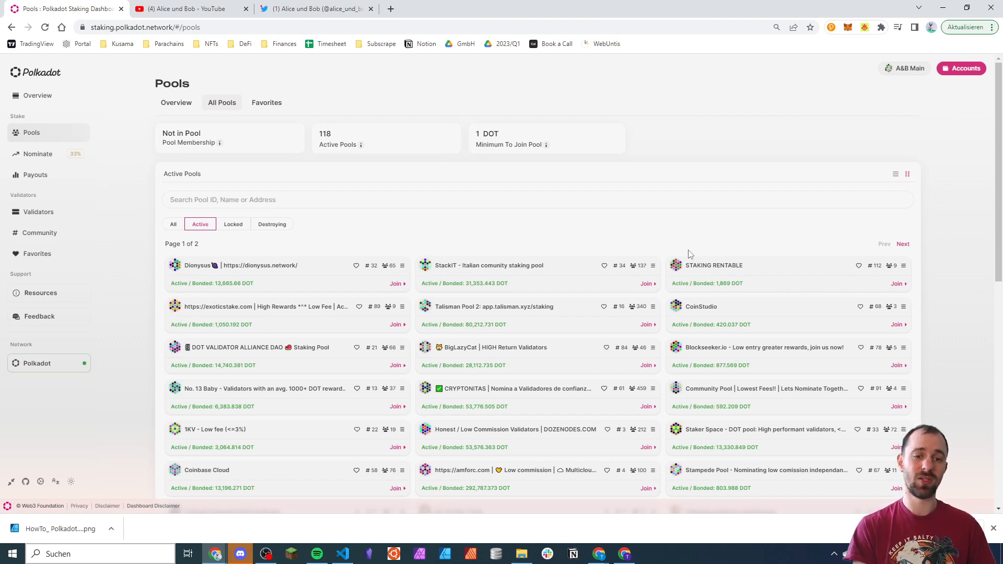
{"action": "mouse_move", "coordinate": [683, 249]}
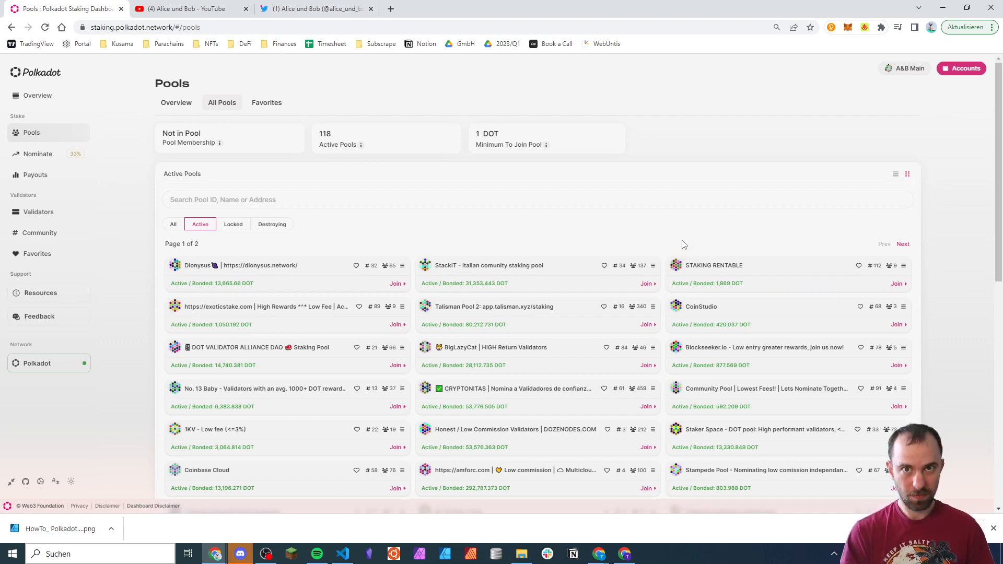
{"action": "mouse_move", "coordinate": [341, 374]}
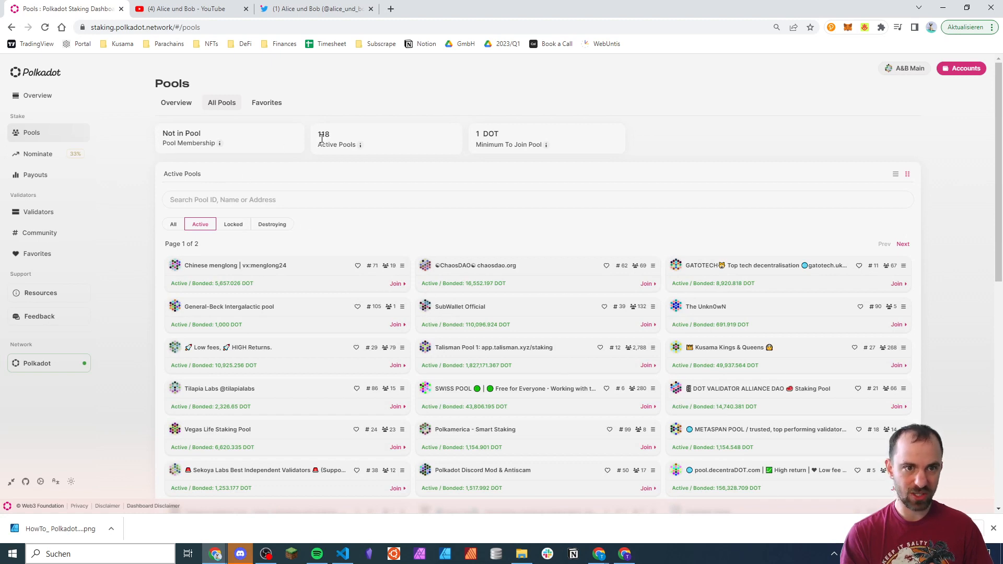
{"action": "mouse_move", "coordinate": [539, 225]}
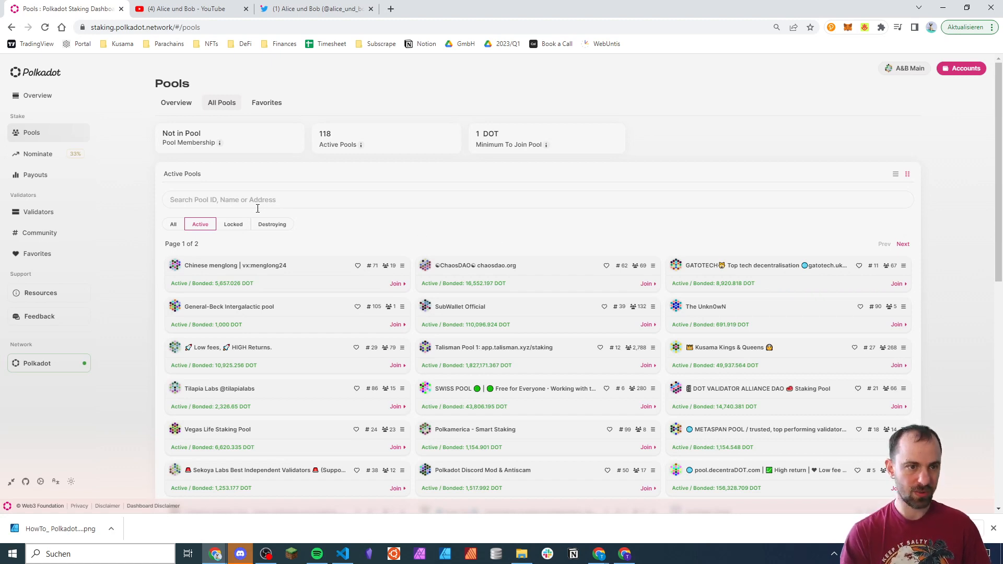
{"action": "mouse_move", "coordinate": [397, 221]}
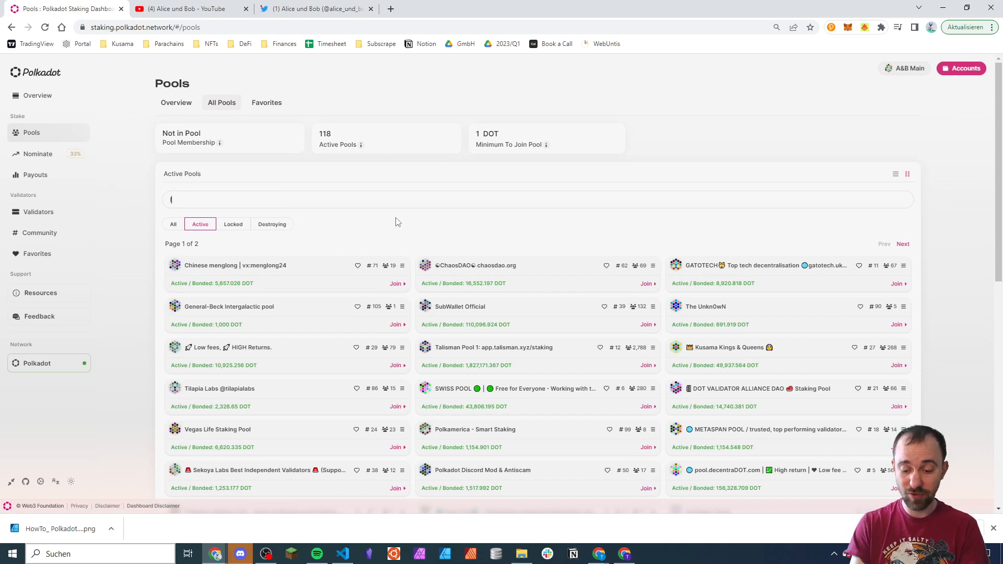
Search the pools for "lucky" to leave only LuckyFriday.io
{"action": "type", "text": "lucky"}
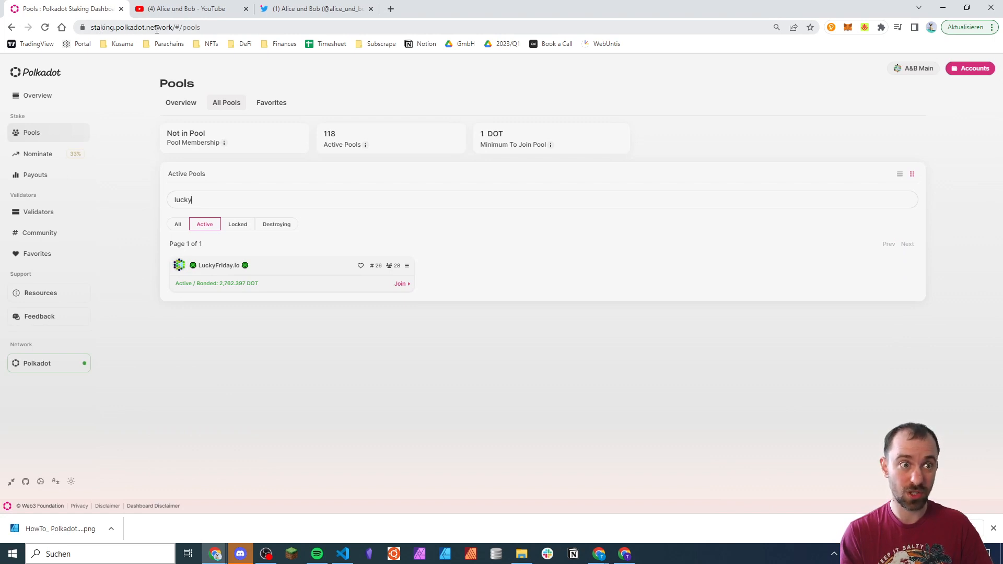
{"action": "mouse_move", "coordinate": [51, 138]}
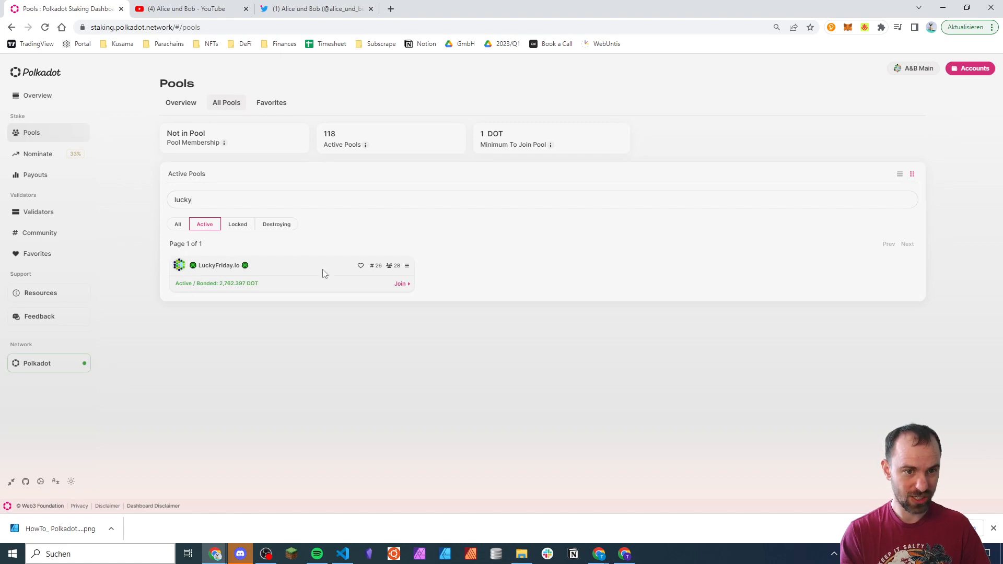
{"action": "mouse_move", "coordinate": [244, 275]}
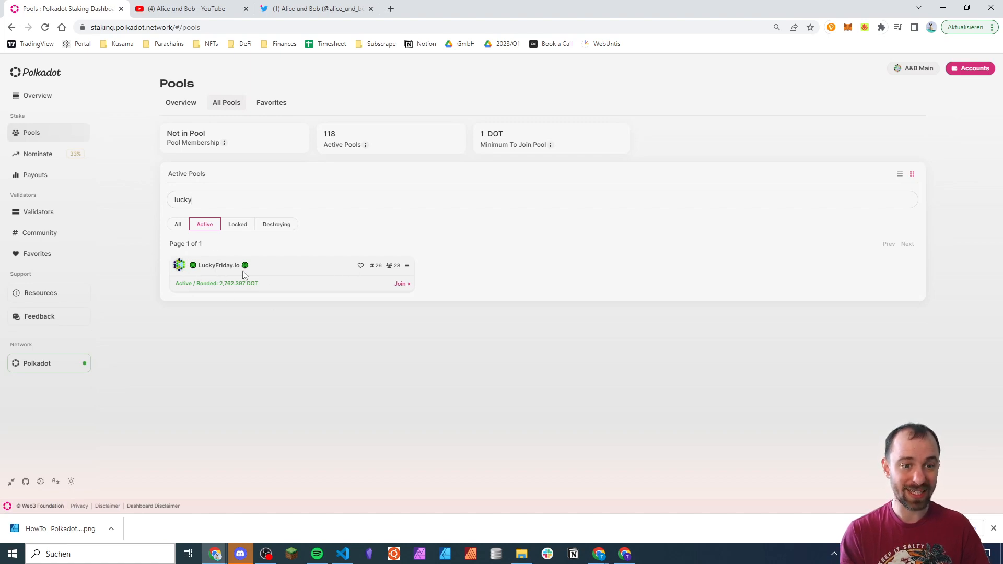
{"action": "mouse_move", "coordinate": [400, 283]}
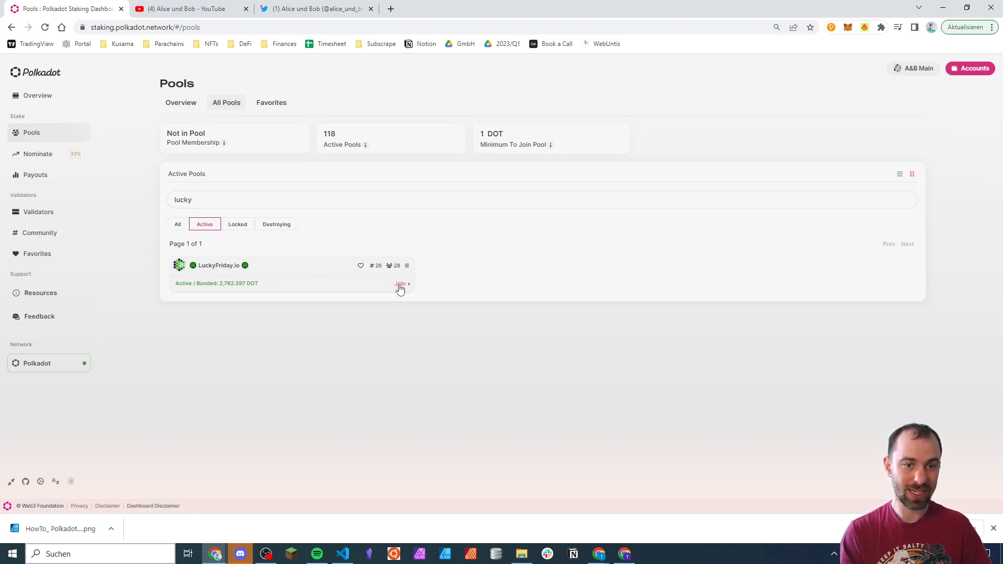
Join LuckyFriday.io with 10 DOT and sign the join transaction in polkadot{.js}
{"action": "left_click", "coordinate": [400, 284]}
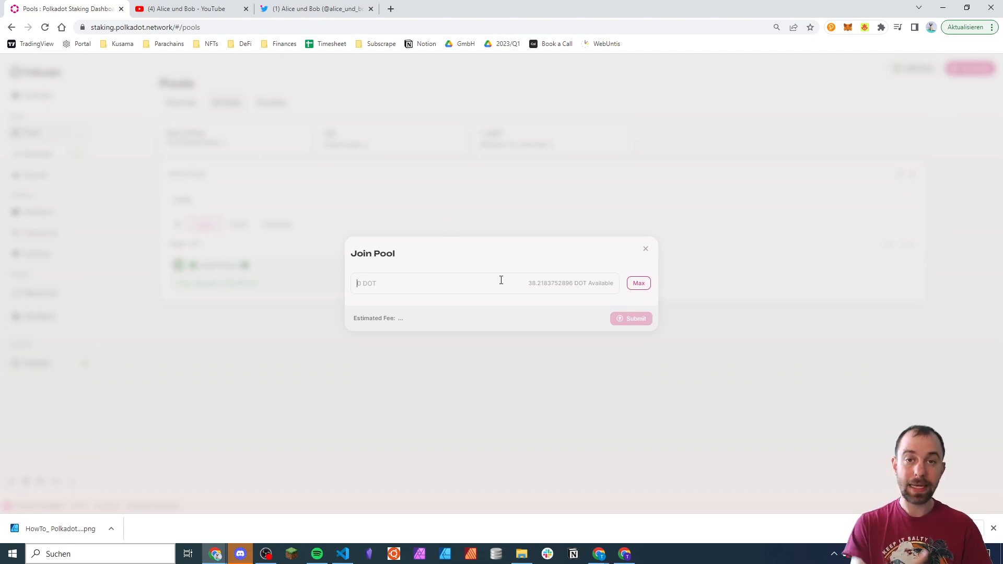
{"action": "type", "text": "10"}
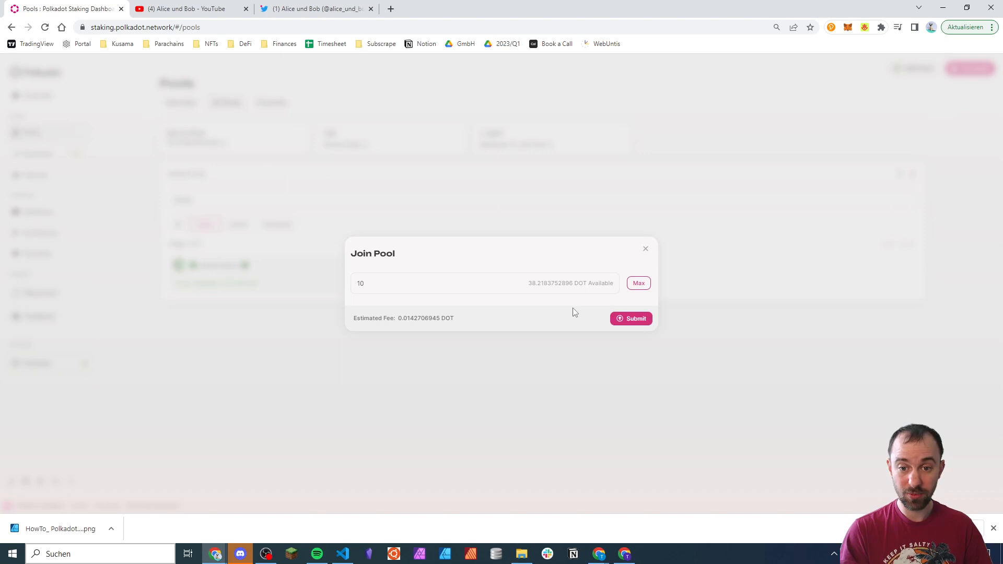
{"action": "left_click", "coordinate": [631, 318]}
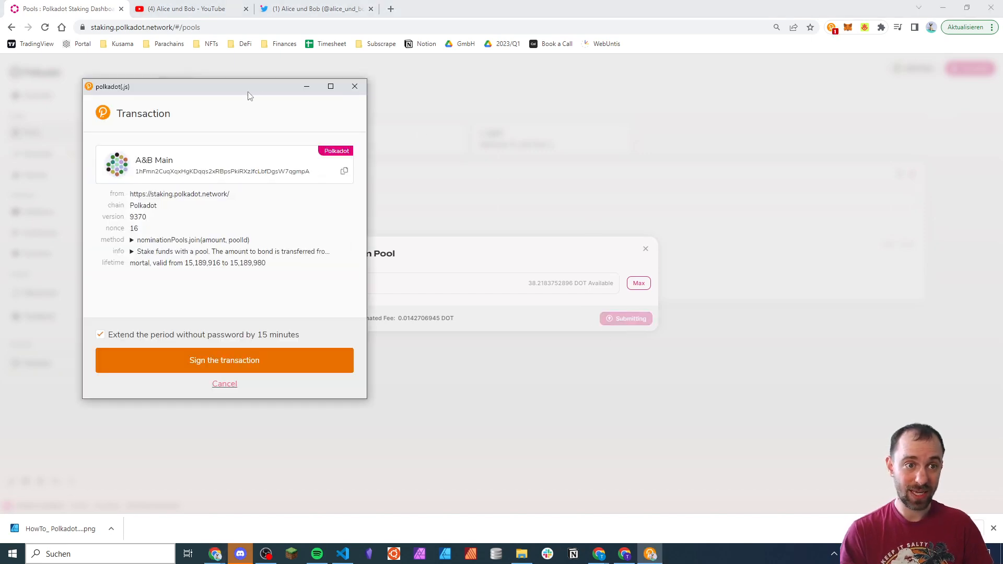
{"action": "left_click", "coordinate": [223, 359]}
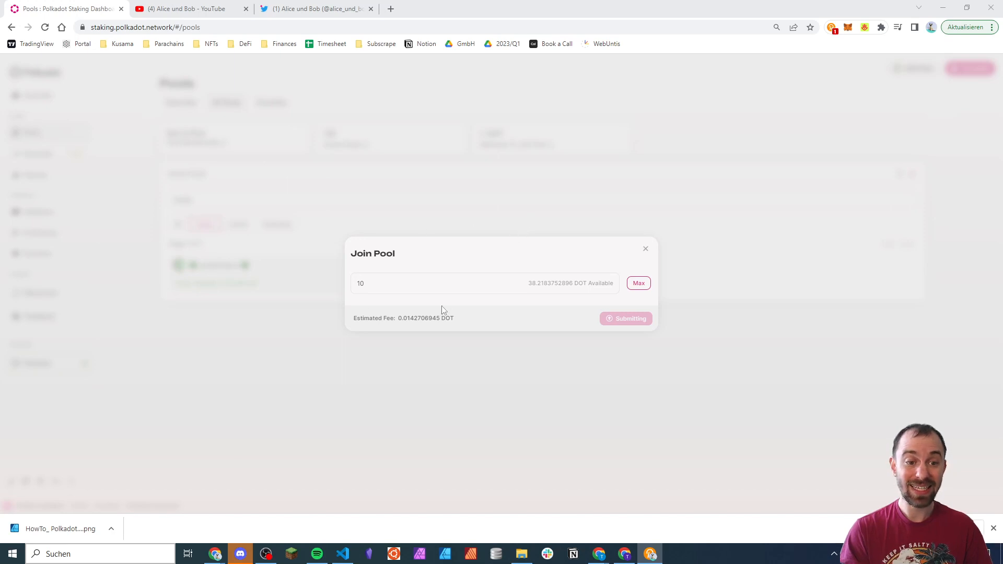
{"action": "mouse_move", "coordinate": [504, 270]}
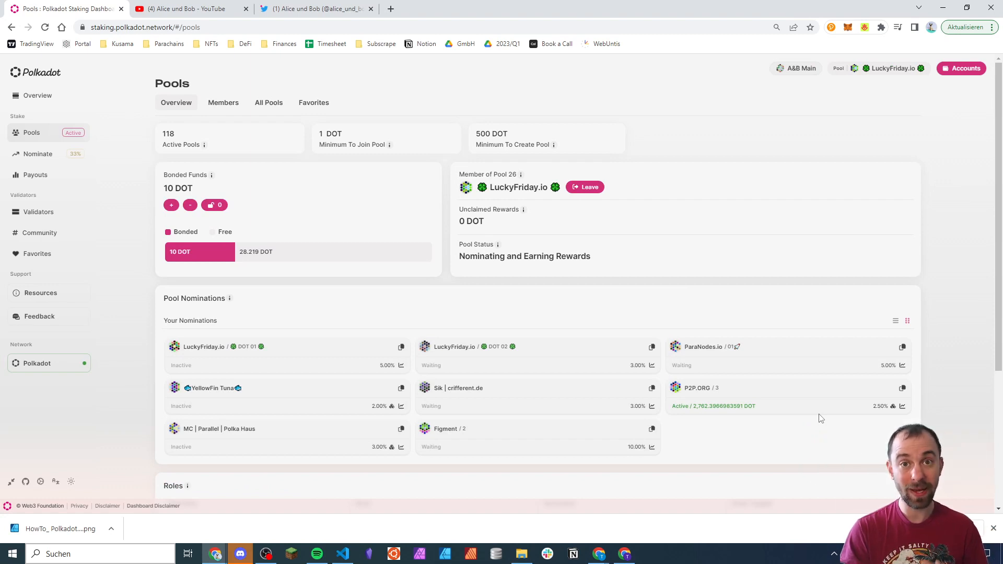
{"action": "mouse_move", "coordinate": [409, 172]}
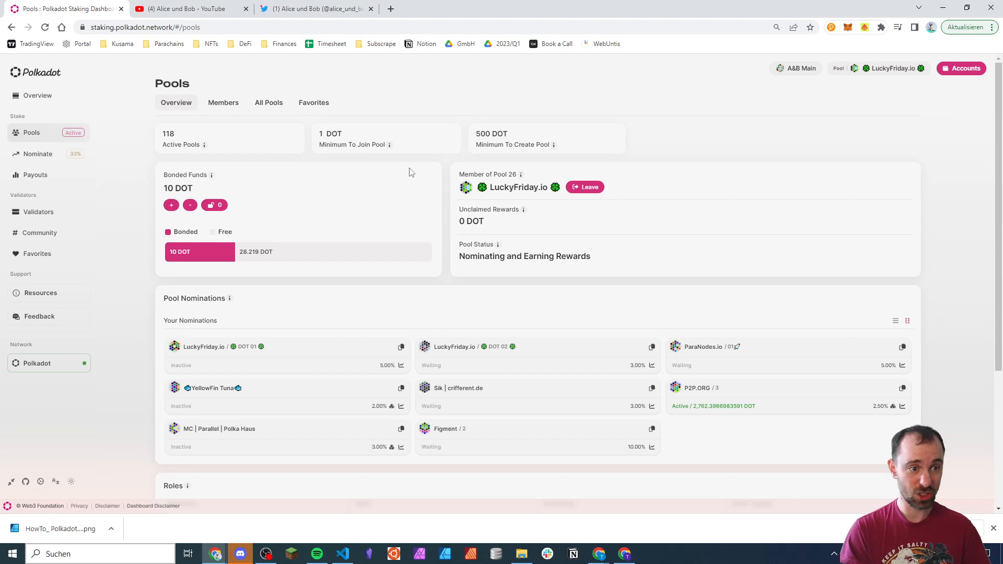
{"action": "mouse_move", "coordinate": [229, 252]}
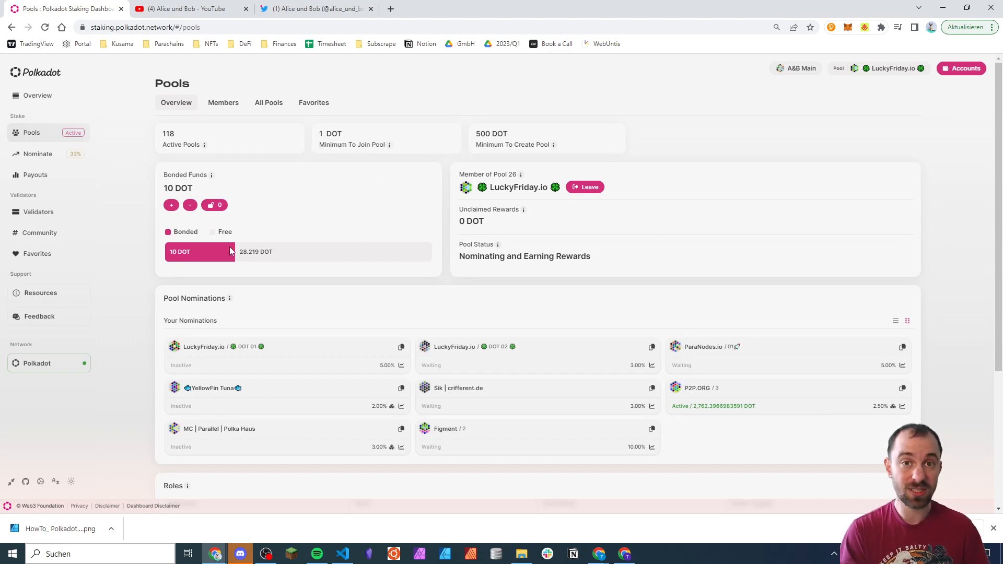
{"action": "mouse_move", "coordinate": [165, 186]}
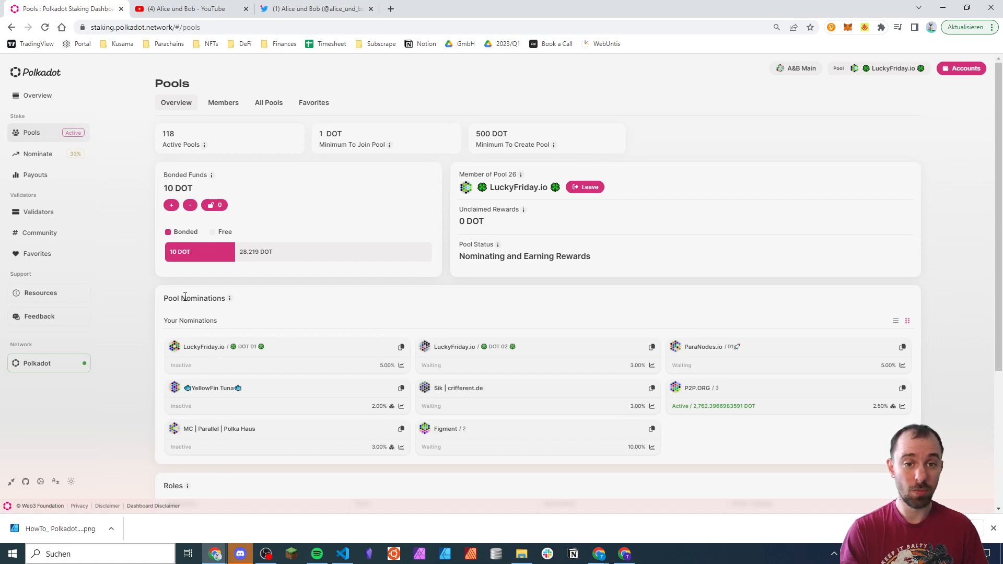
{"action": "mouse_move", "coordinate": [513, 210]}
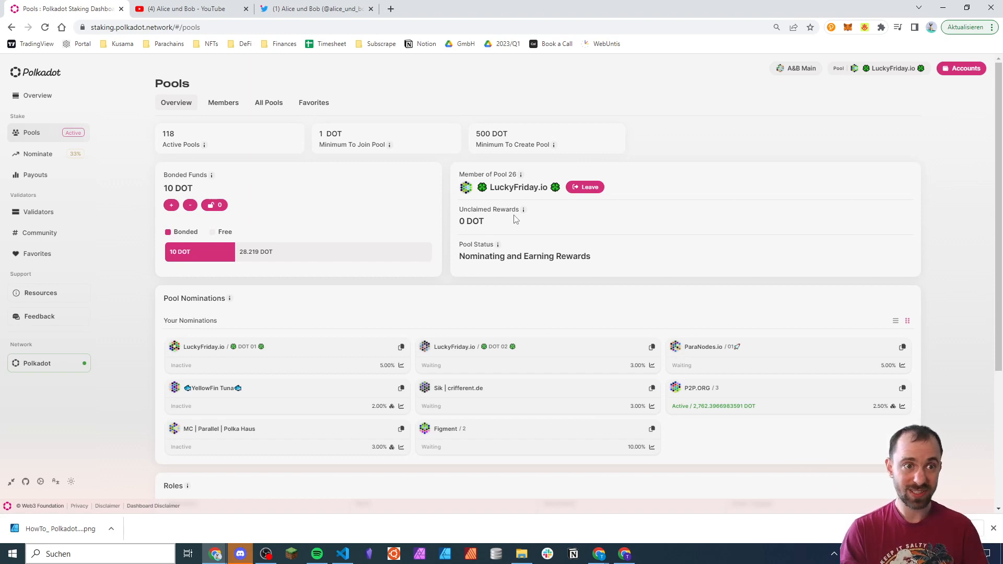
{"action": "mouse_move", "coordinate": [420, 179]}
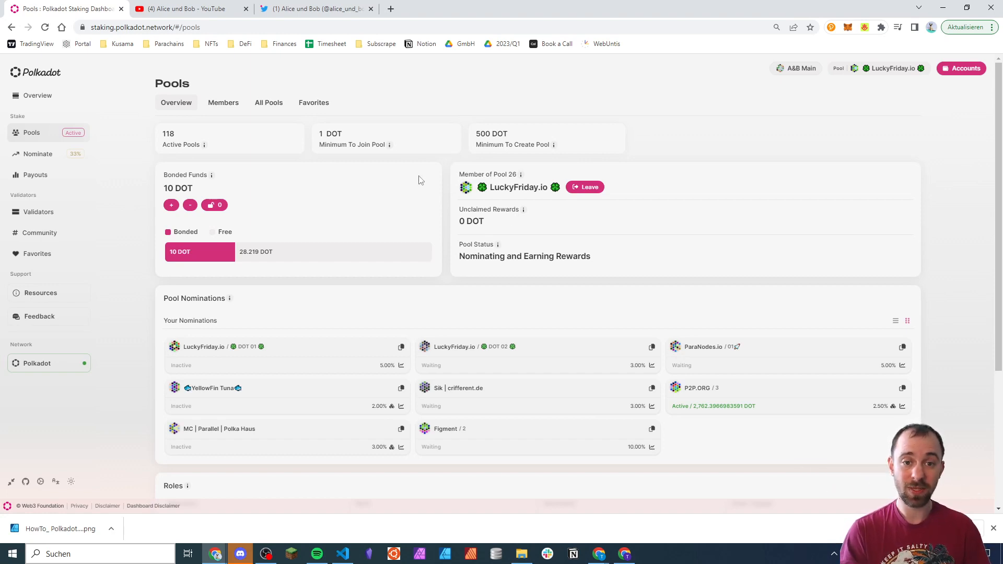
{"action": "mouse_move", "coordinate": [439, 186]}
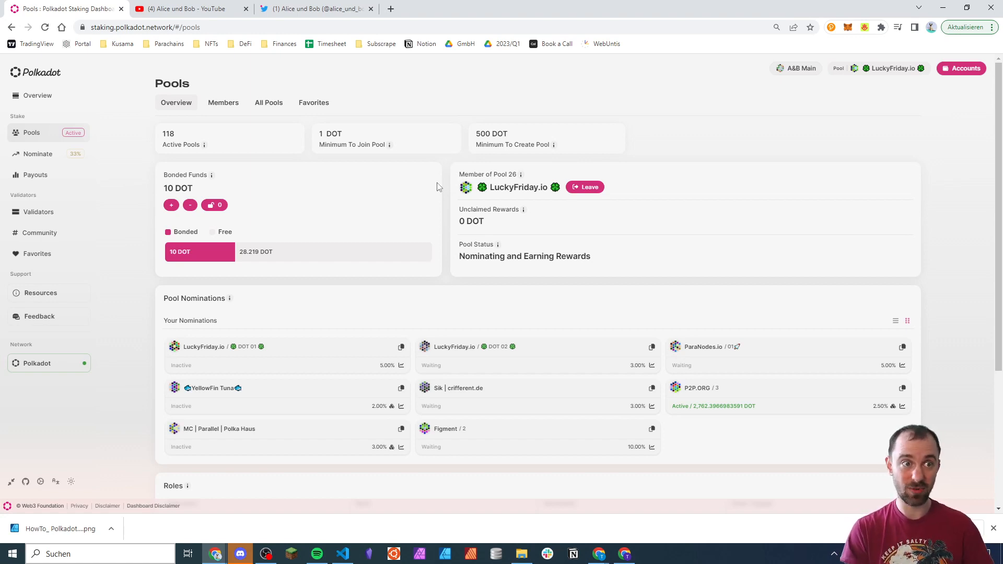
{"action": "mouse_move", "coordinate": [409, 125]}
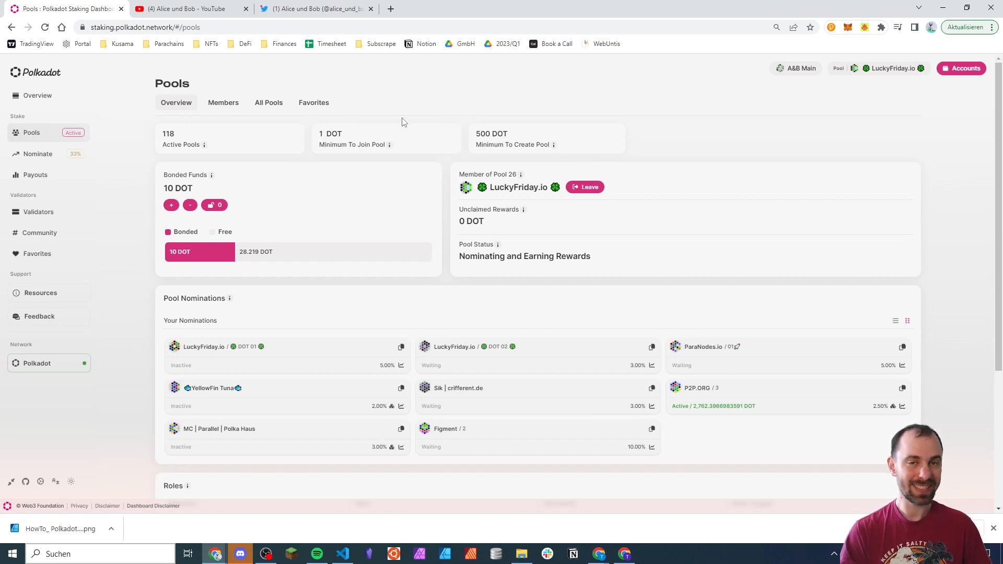
{"action": "mouse_move", "coordinate": [475, 221]}
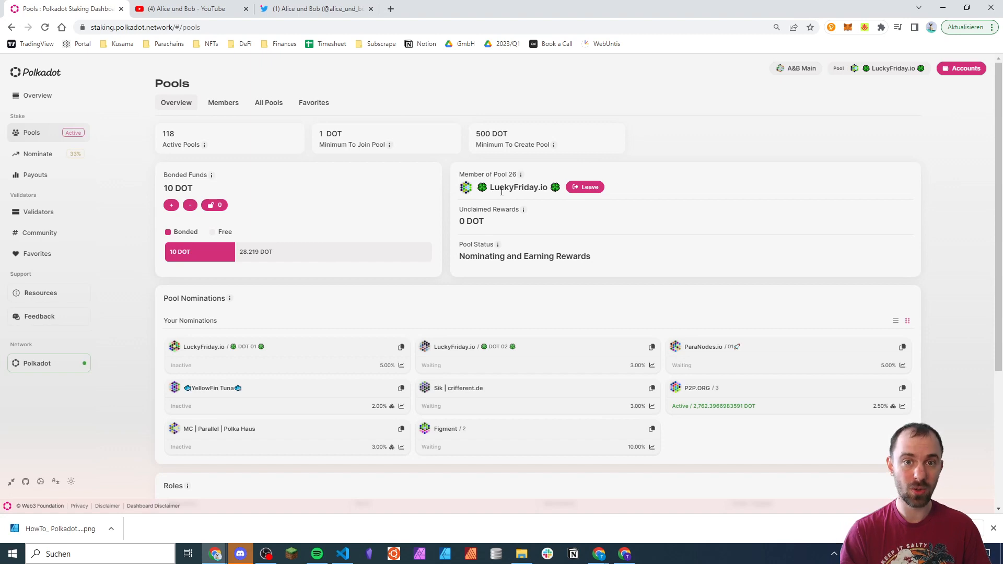
{"action": "mouse_move", "coordinate": [513, 204]}
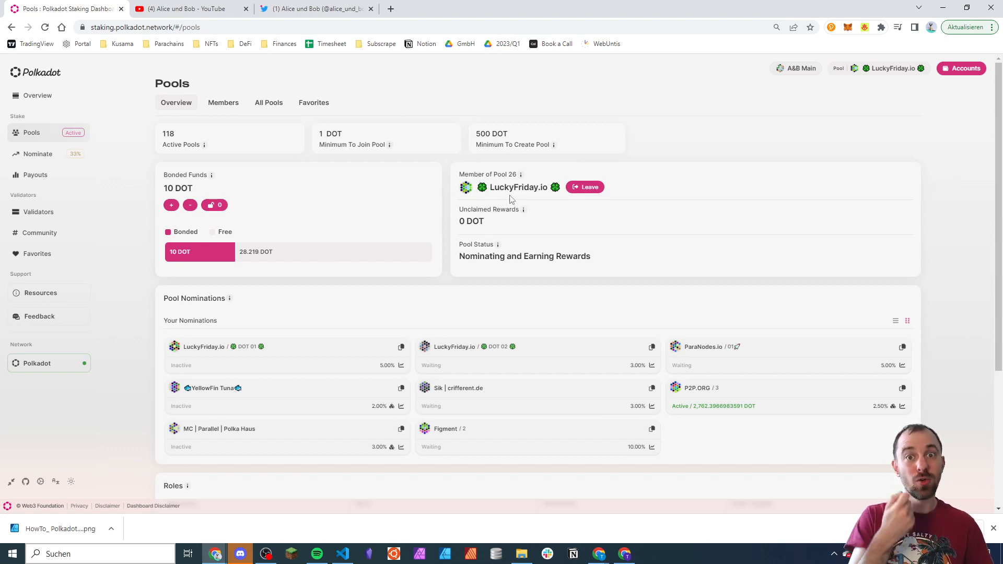
{"action": "mouse_move", "coordinate": [227, 130]}
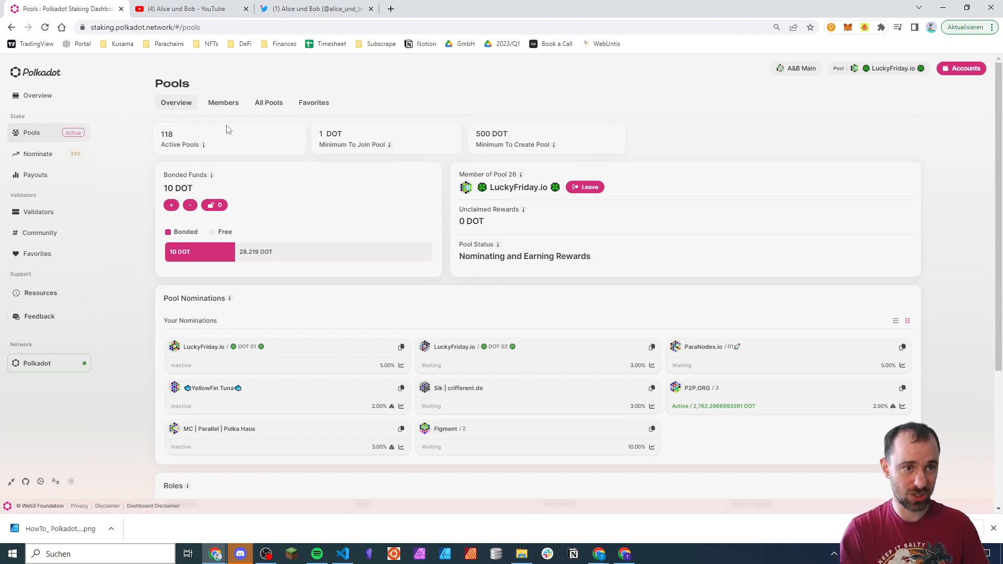
{"action": "mouse_move", "coordinate": [396, 161]}
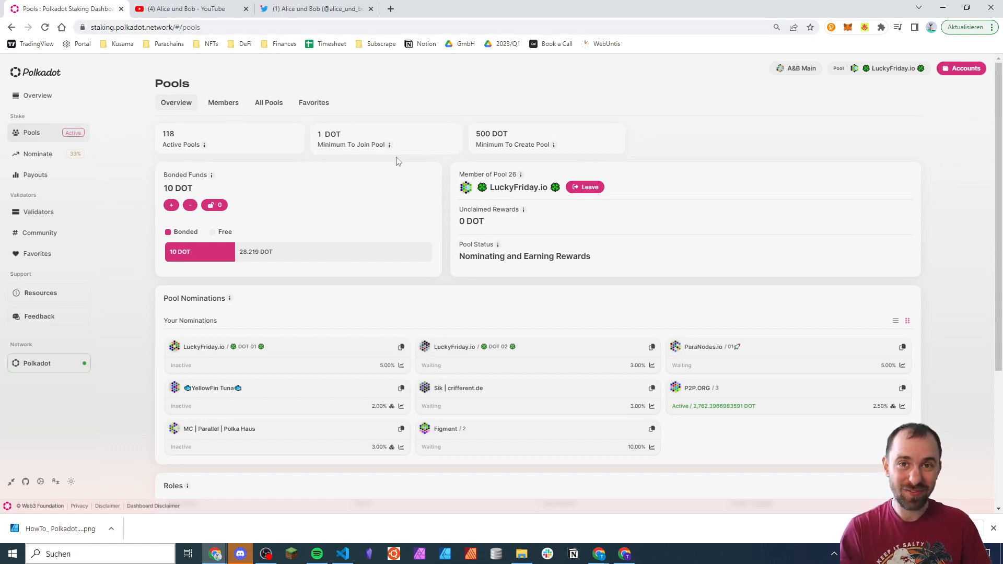
After confirming 10 DOT bonded in LuckyFriday.io, switch to the Alice und Bob YouTube videos page
{"action": "left_click", "coordinate": [186, 8]}
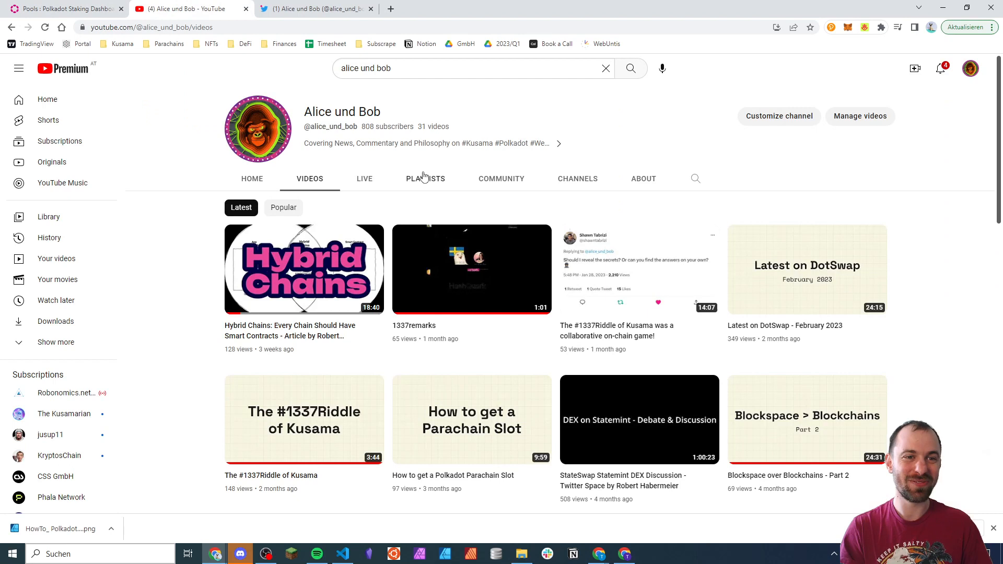
{"action": "mouse_move", "coordinate": [594, 257]}
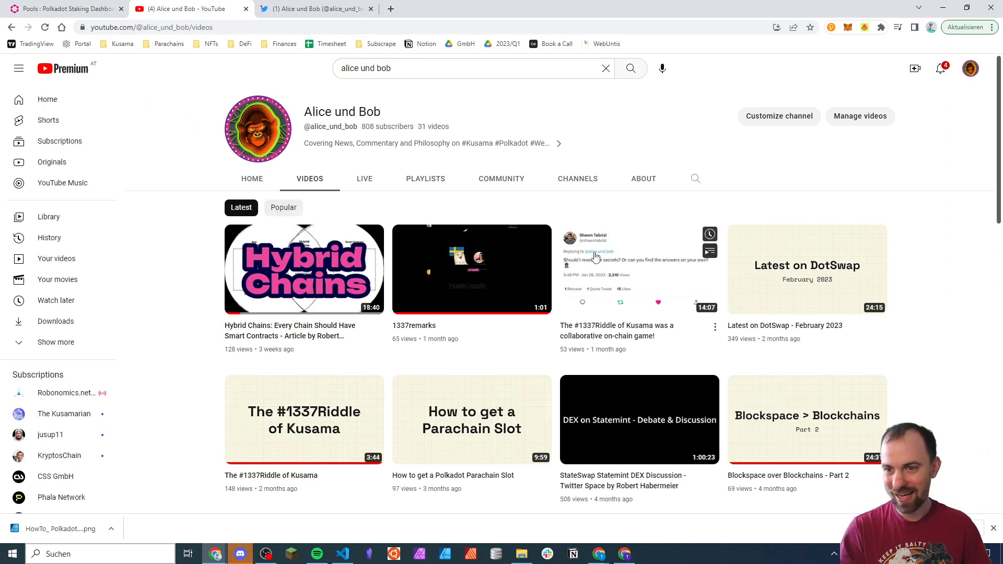
{"action": "mouse_move", "coordinate": [387, 206]}
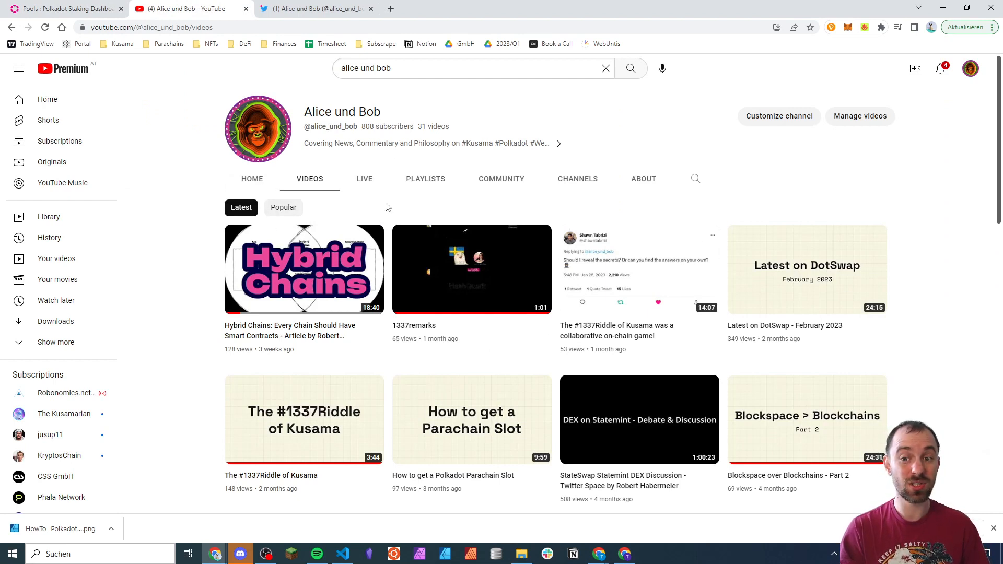
{"action": "mouse_move", "coordinate": [370, 205]}
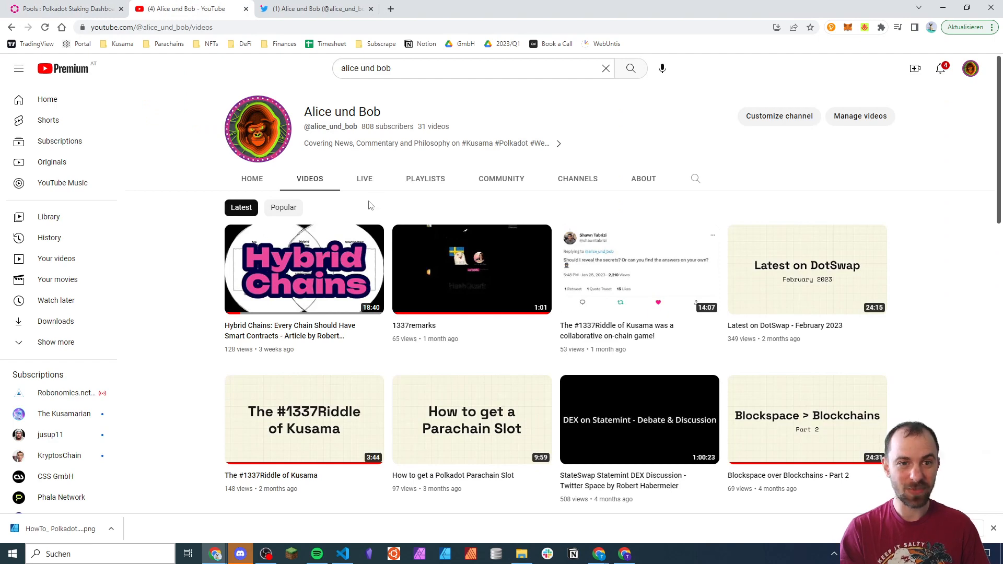
{"action": "mouse_move", "coordinate": [371, 138]}
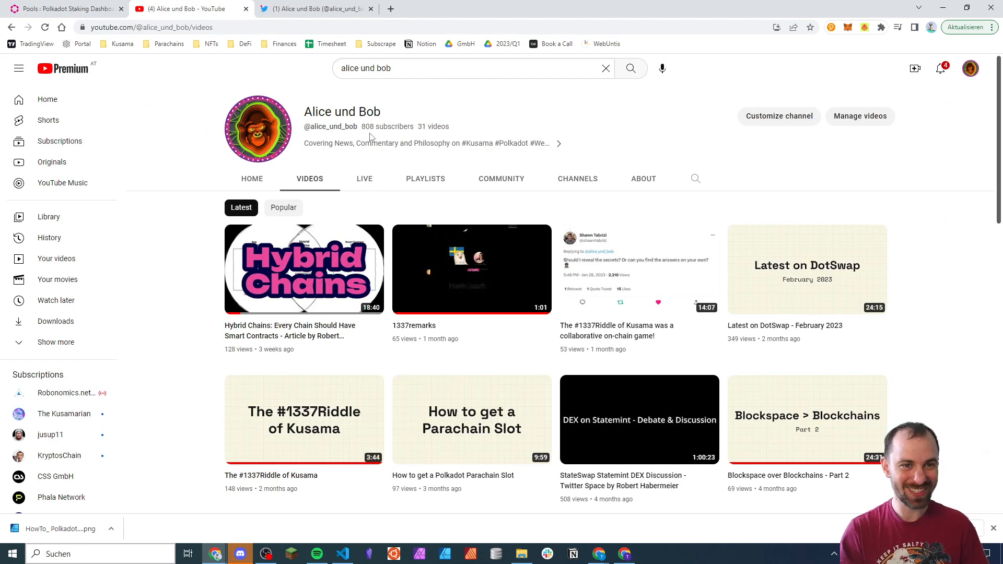
{"action": "left_click", "coordinate": [313, 8]}
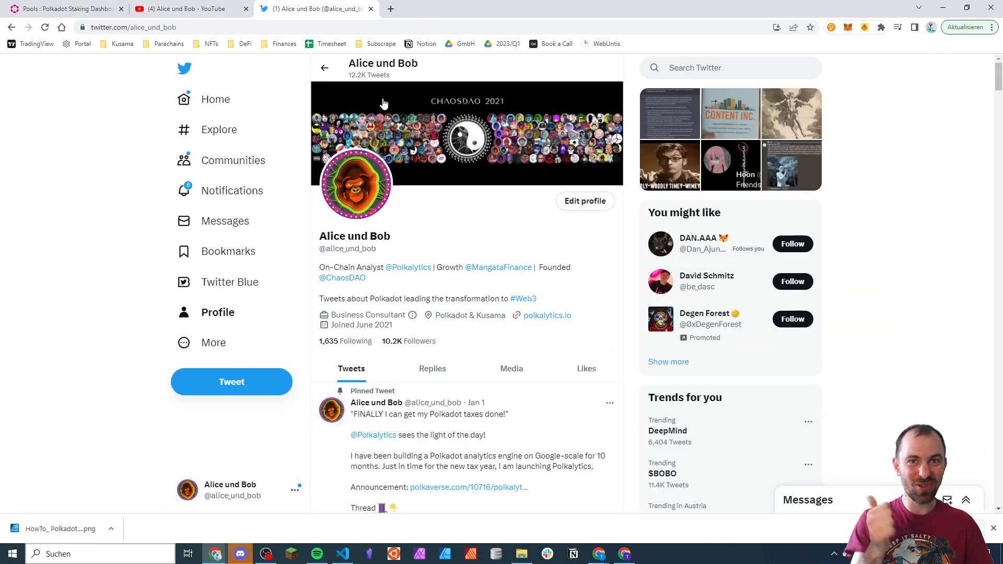